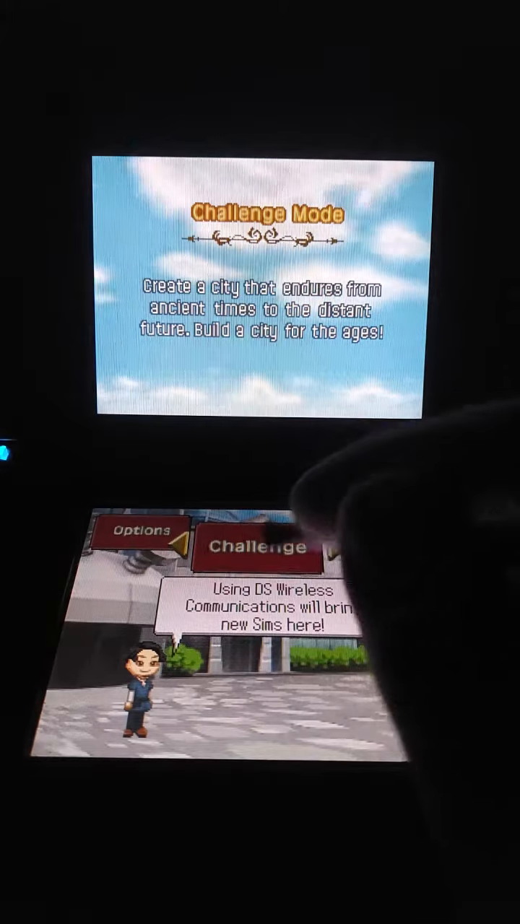
# Step: Enter Challenge Mode and continue the saved futuristic city dated 08/12/2140
pyautogui.click(254, 548)
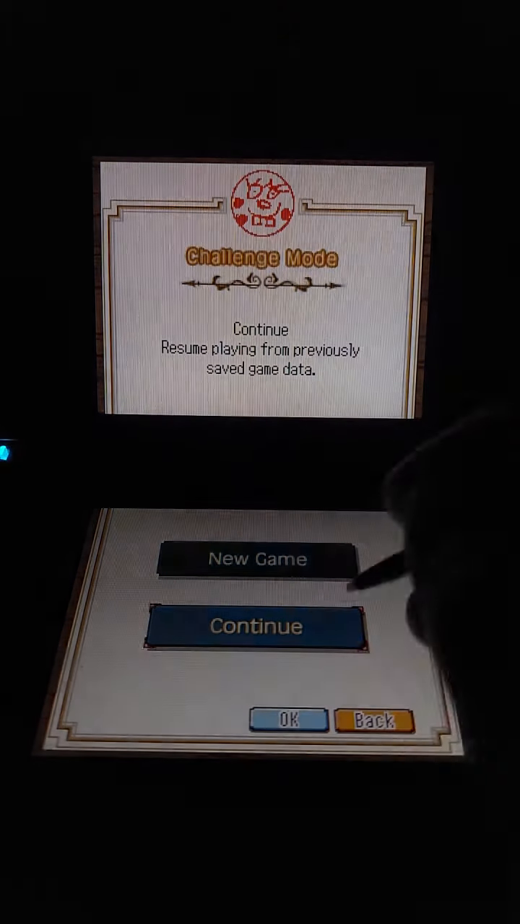
pyautogui.click(255, 626)
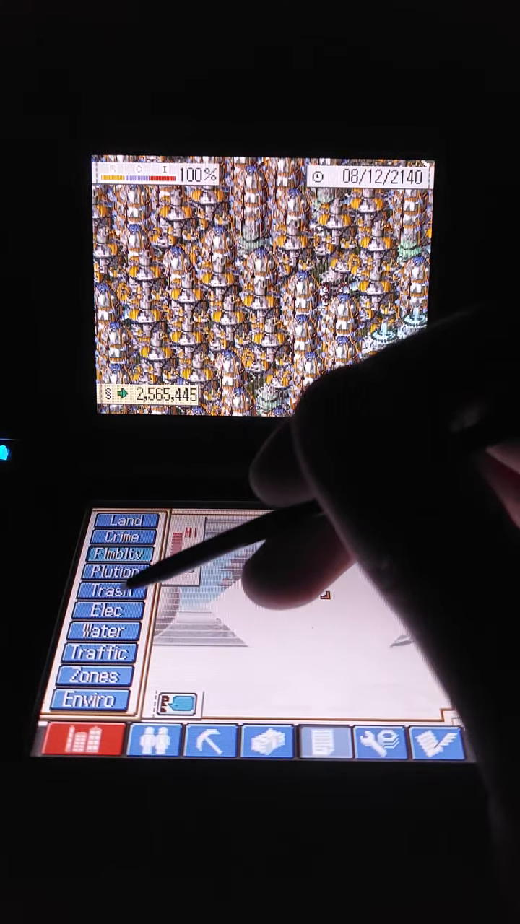
# Step: Check the city's water coverage map, then its traffic map
pyautogui.click(102, 631)
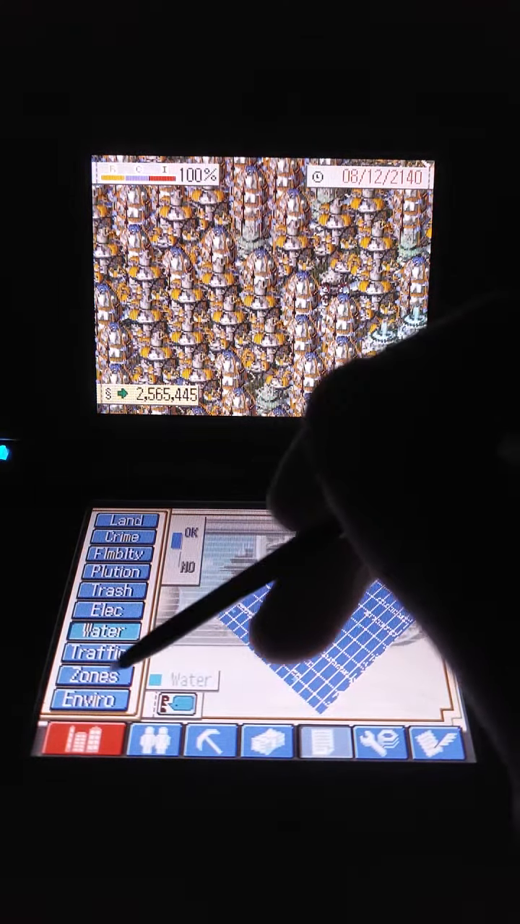
pyautogui.click(89, 701)
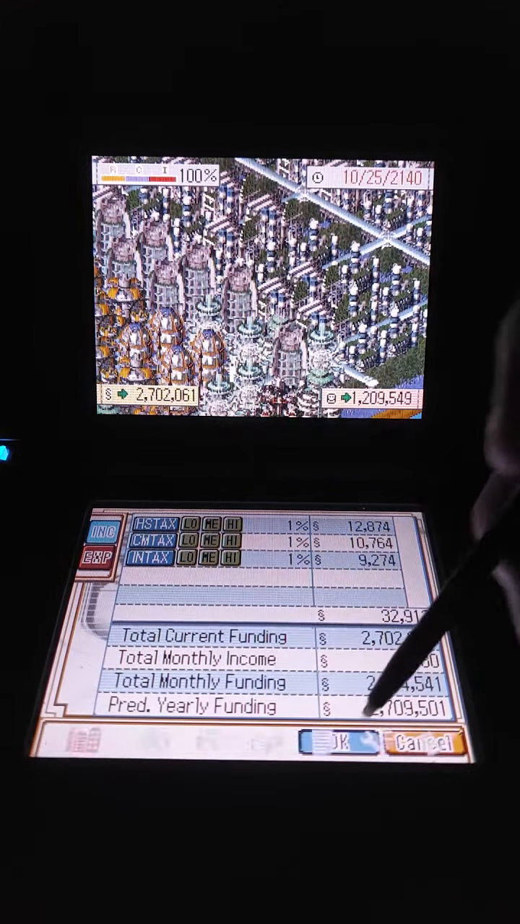
# Step: Accept the budget with all taxes at 1% and funds at $2,702,061
pyautogui.click(339, 744)
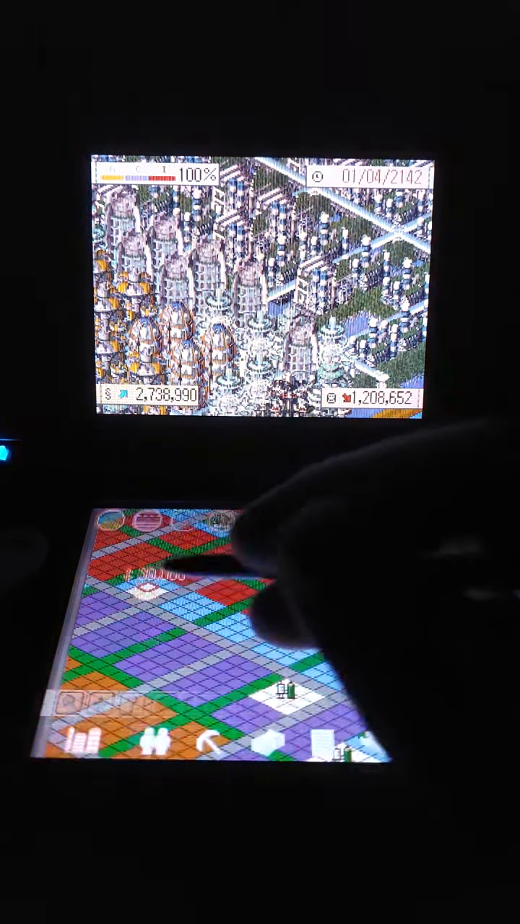
pyautogui.click(289, 643)
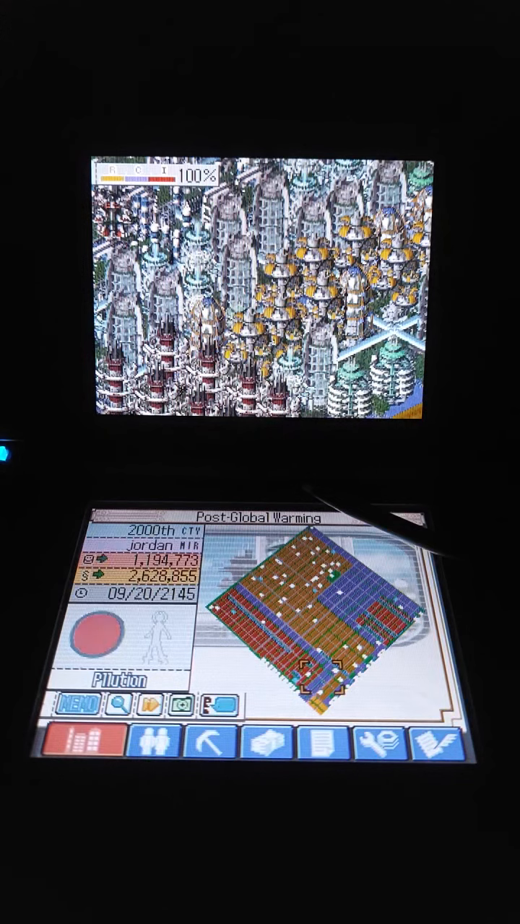
pyautogui.click(100, 637)
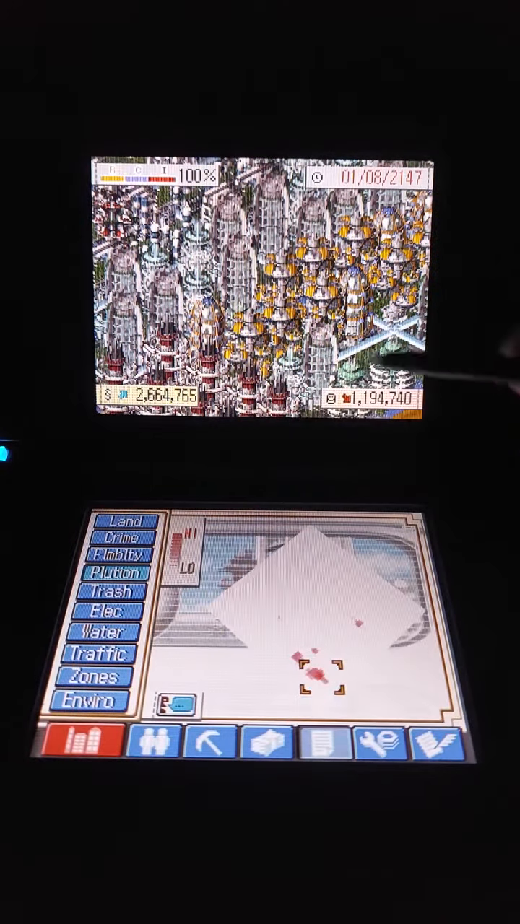
pyautogui.click(306, 672)
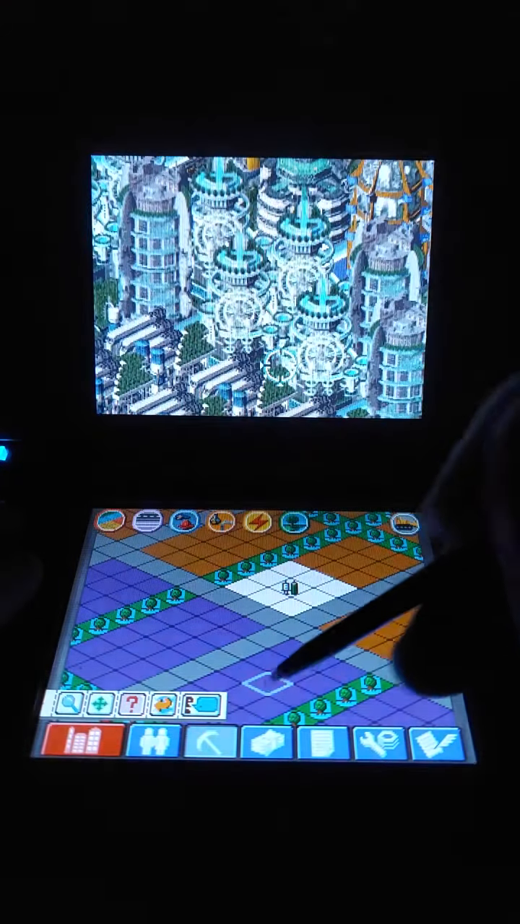
pyautogui.click(289, 588)
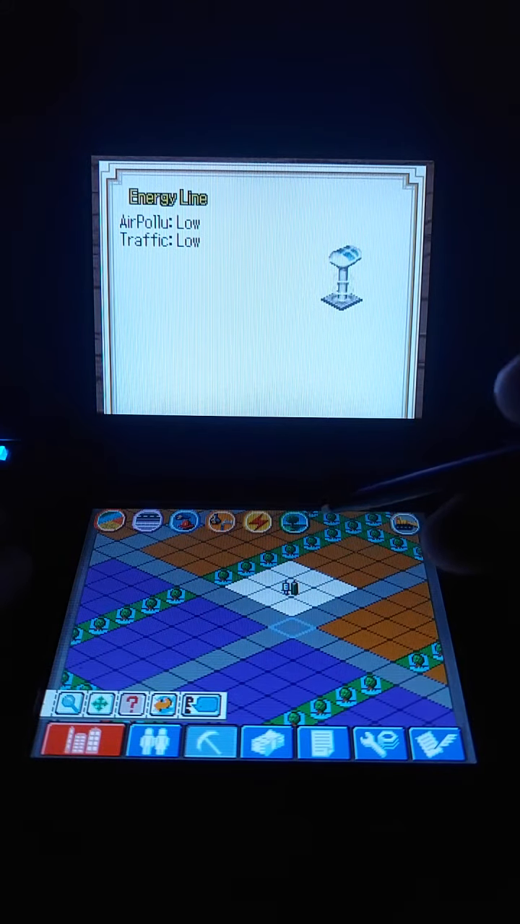
pyautogui.click(289, 592)
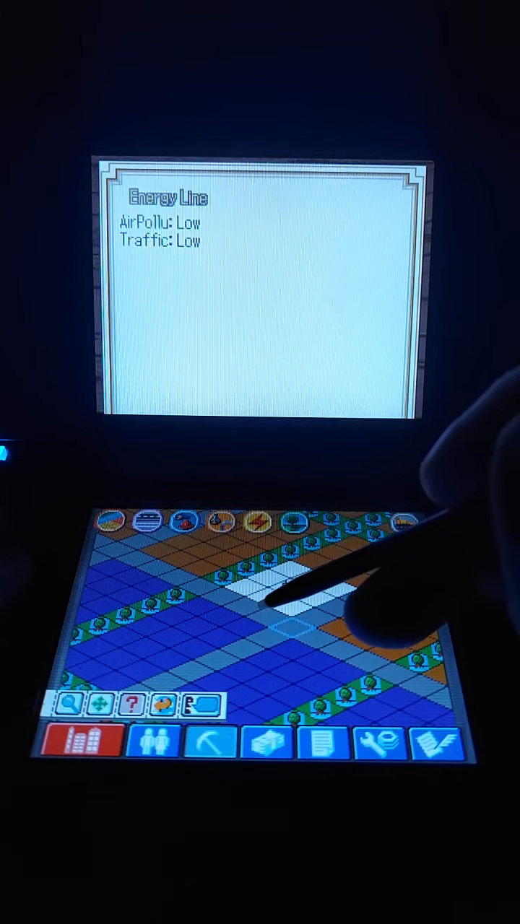
pyautogui.click(289, 600)
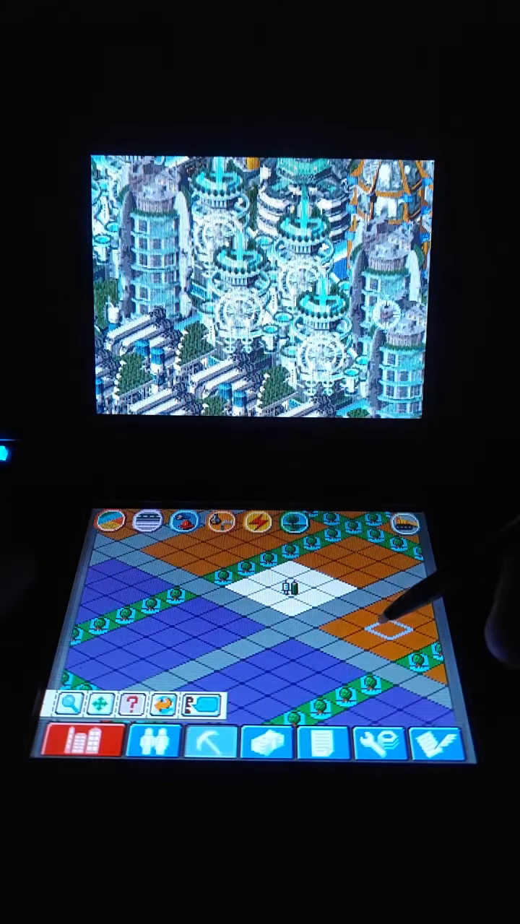
pyautogui.click(389, 642)
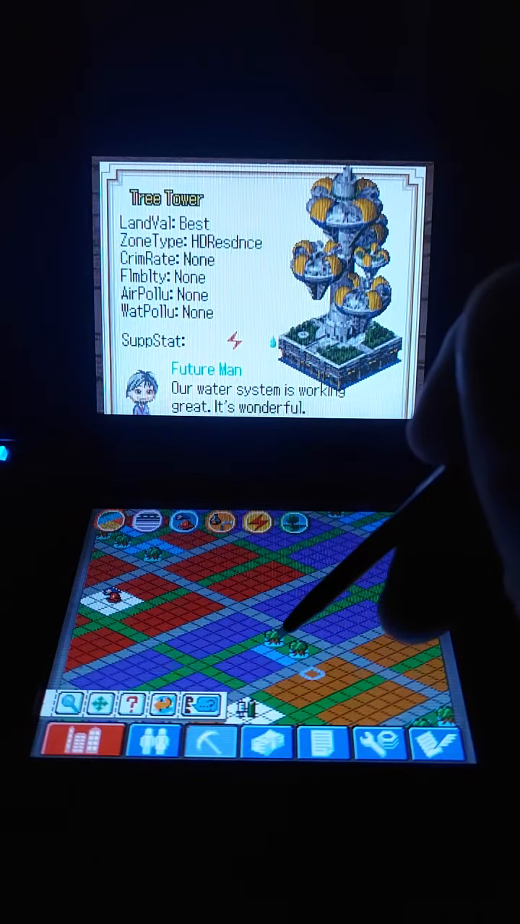
# Step: Close the Tree Tower report and switch to the Demolish tool
pyautogui.click(274, 635)
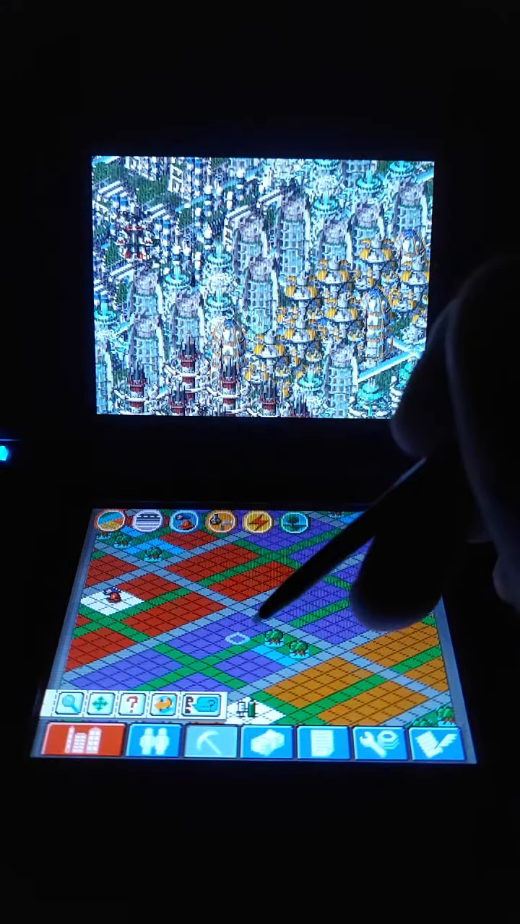
pyautogui.click(245, 646)
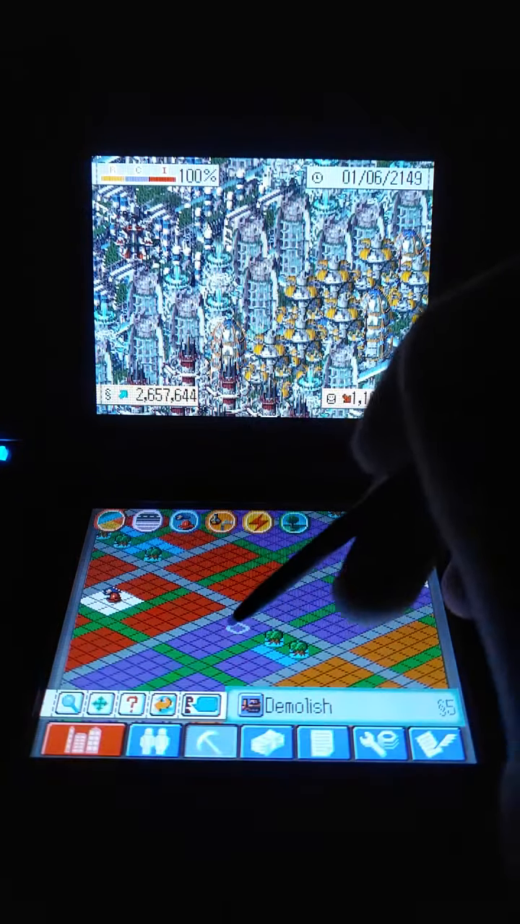
# Step: Bring up the city data maps for the 2150 city
pyautogui.click(235, 617)
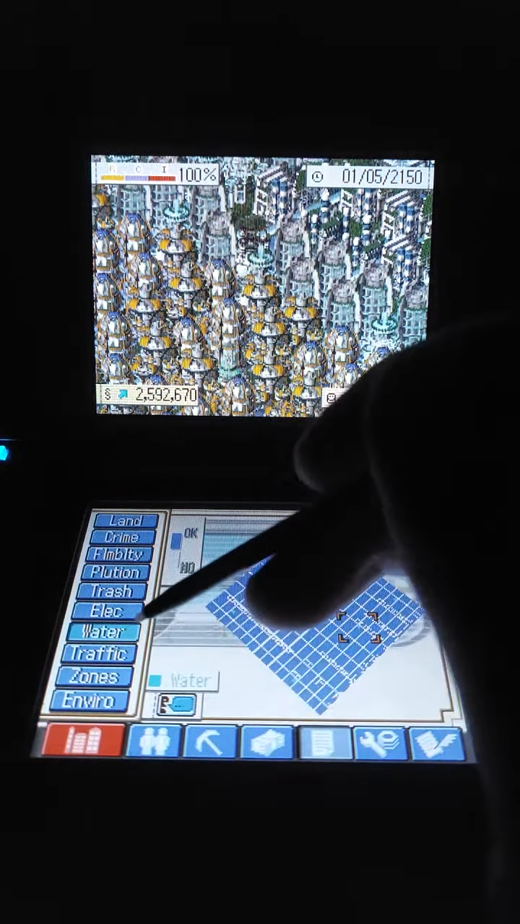
# Step: Overwrite the existing Post-Global challenge save slot with the 01/05/2150 city
pyautogui.click(100, 653)
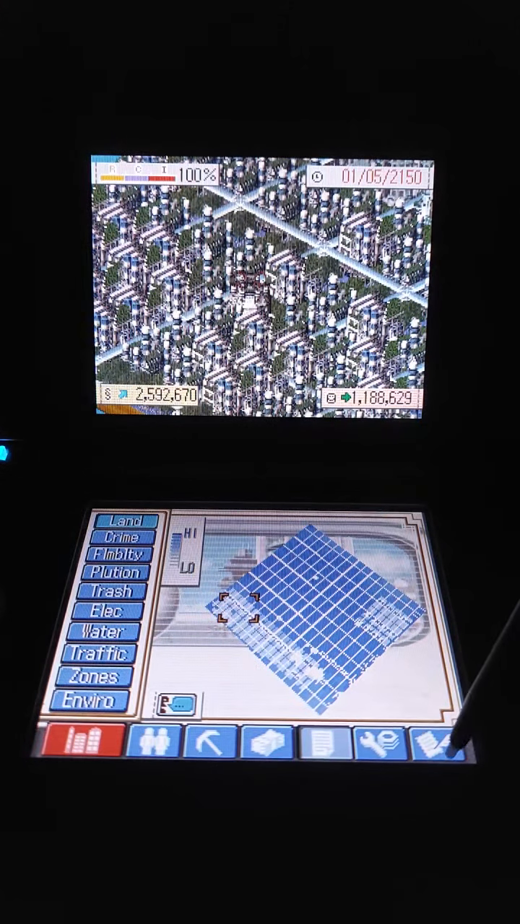
pyautogui.click(435, 744)
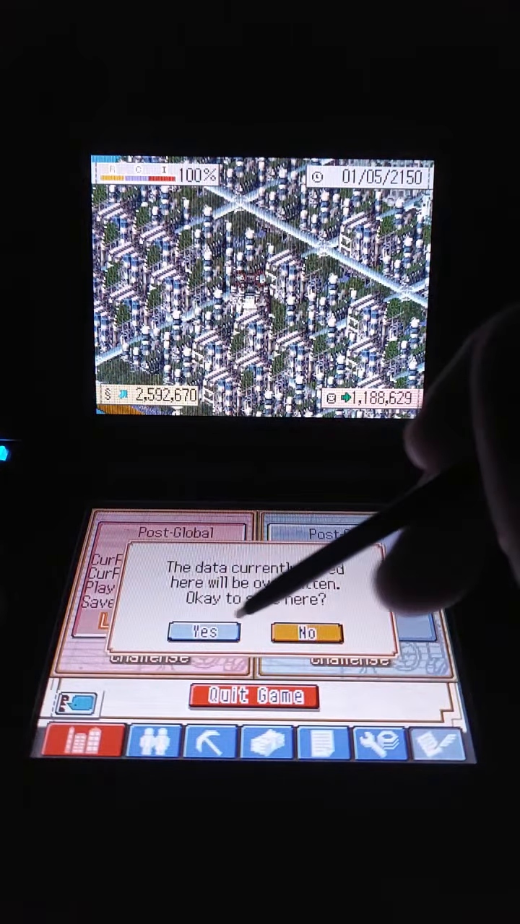
pyautogui.click(199, 633)
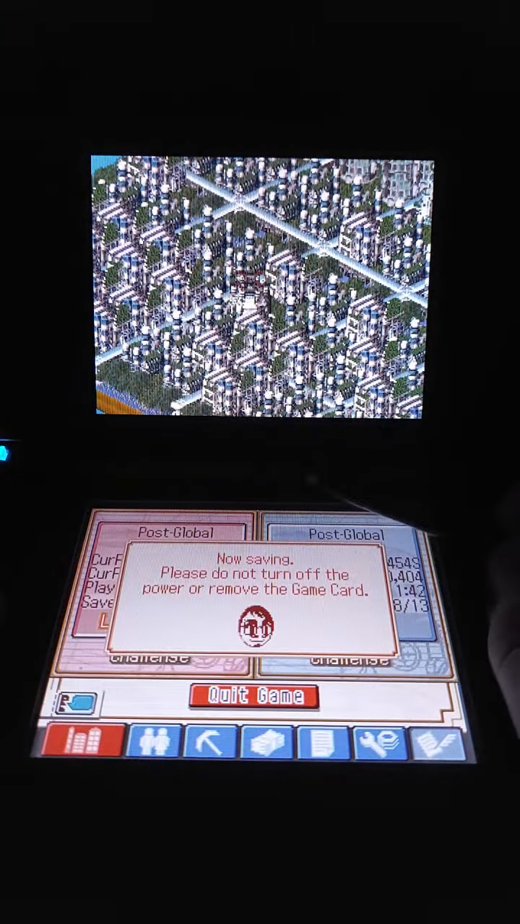